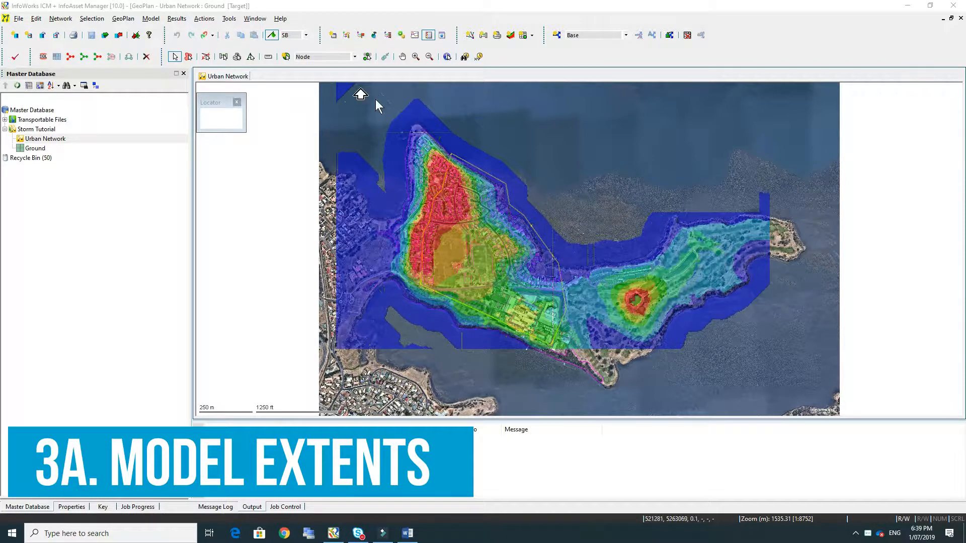
# Switch to polygon drawing and place a boundary vertex around the northern flood area.
pyautogui.click(355, 56)
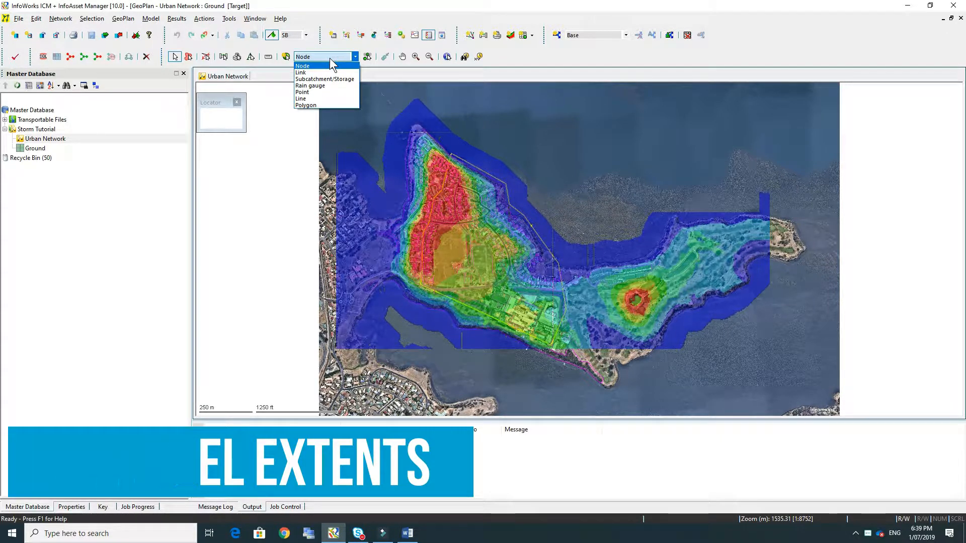
pyautogui.click(306, 105)
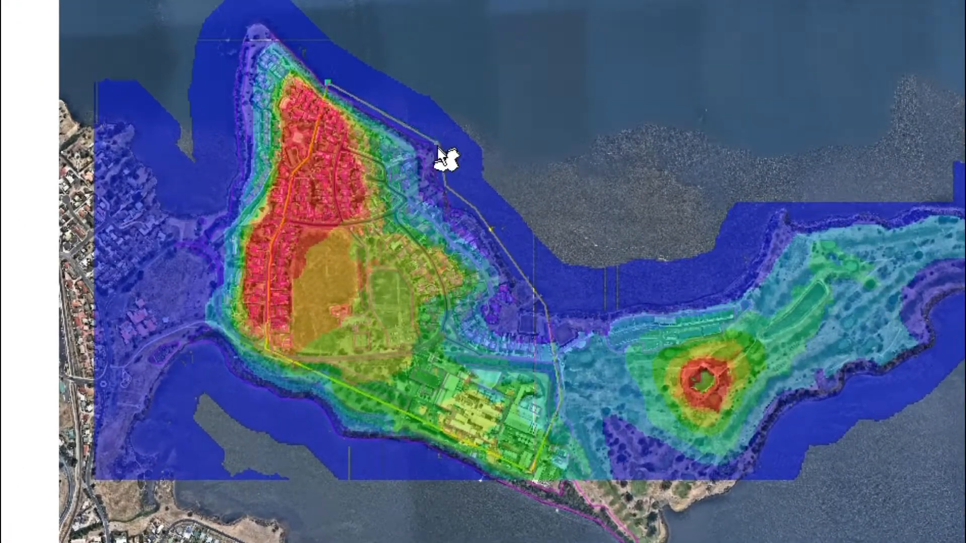
pyautogui.click(446, 186)
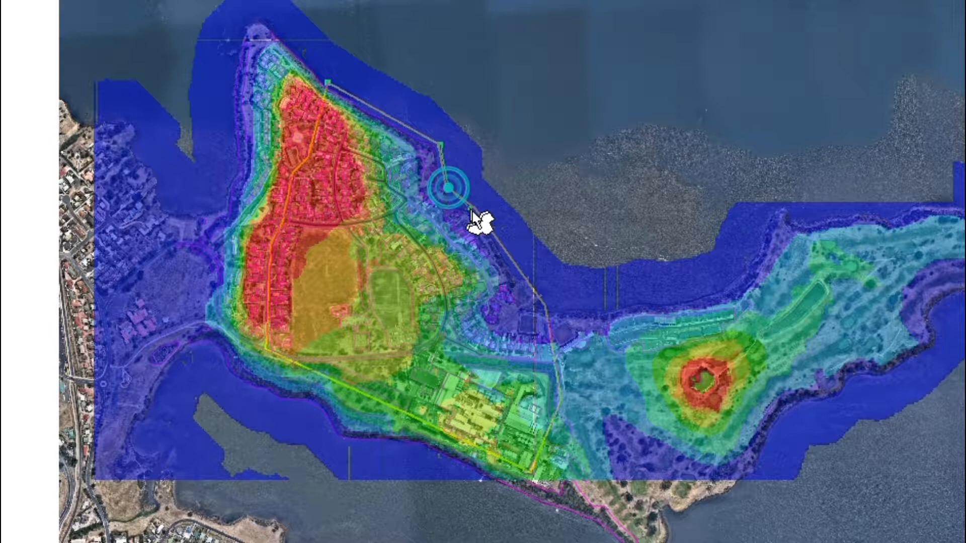
pyautogui.moveTo(554, 317)
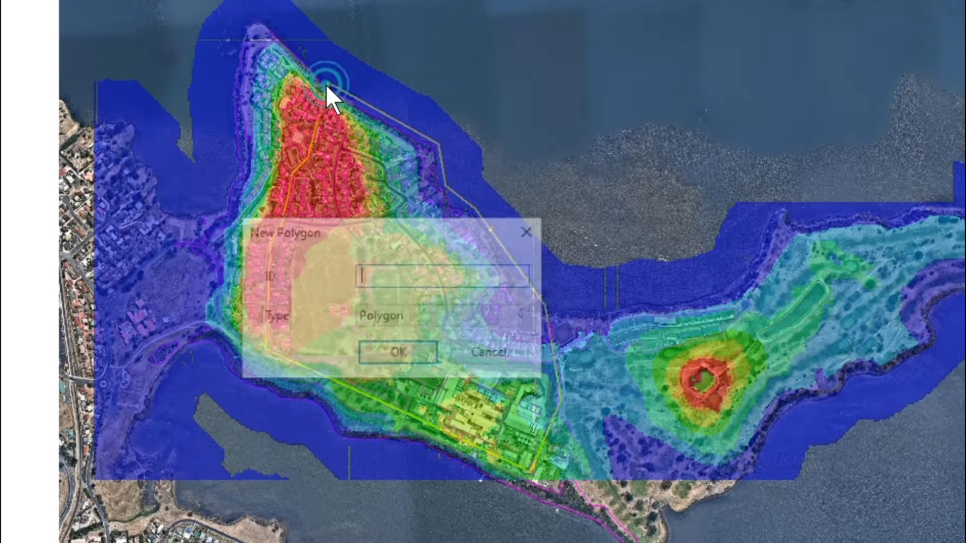
# Name the new polygon '2D zone' and confirm it as a 2D zone.
pyautogui.write('2')
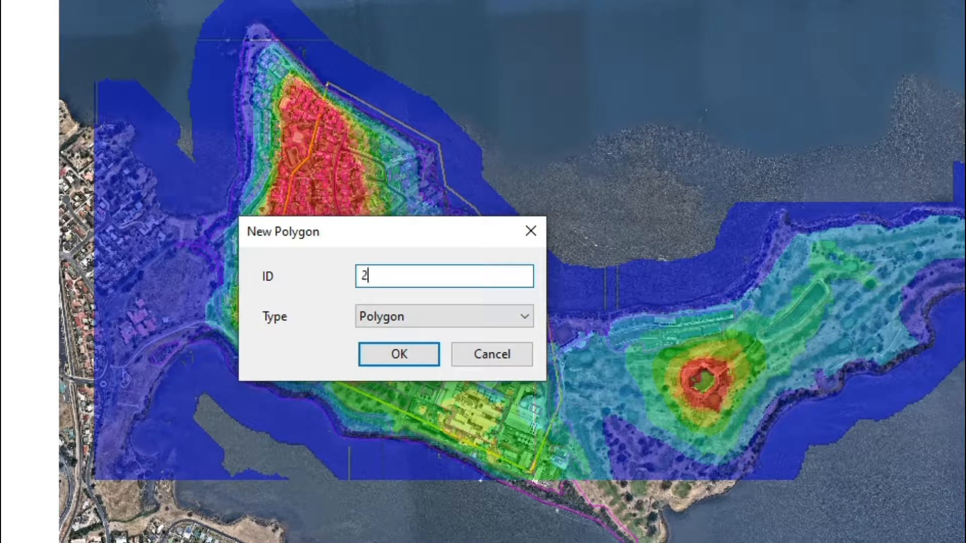
pyautogui.write('D zone')
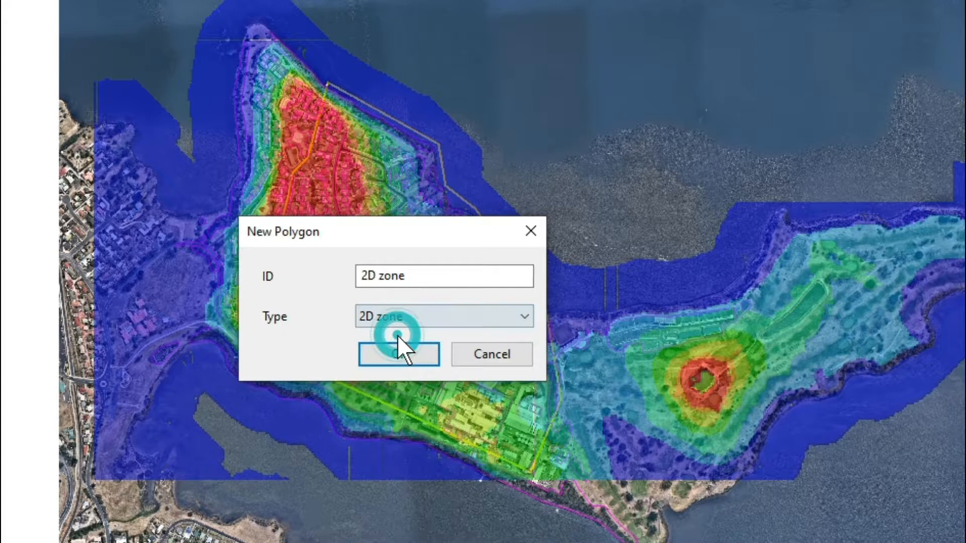
pyautogui.click(398, 354)
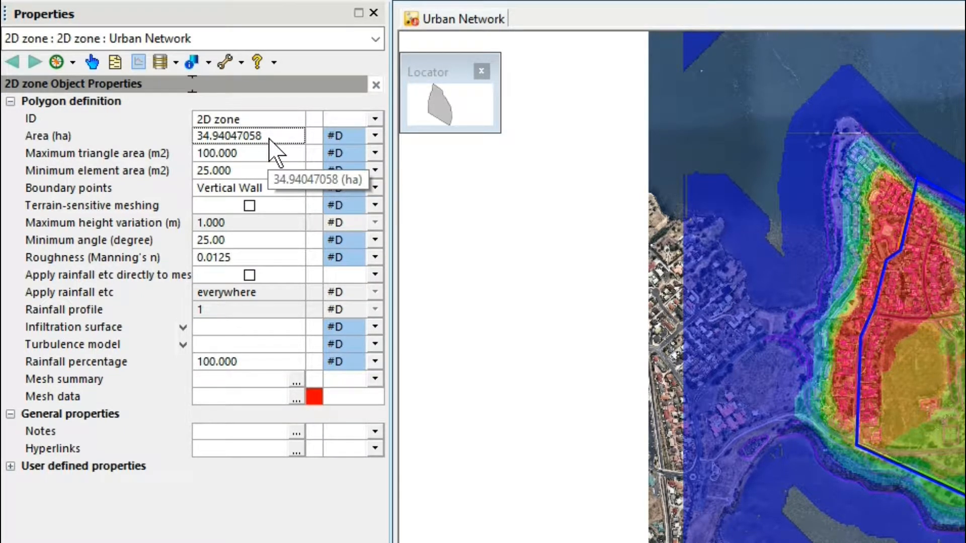
pyautogui.moveTo(274, 169)
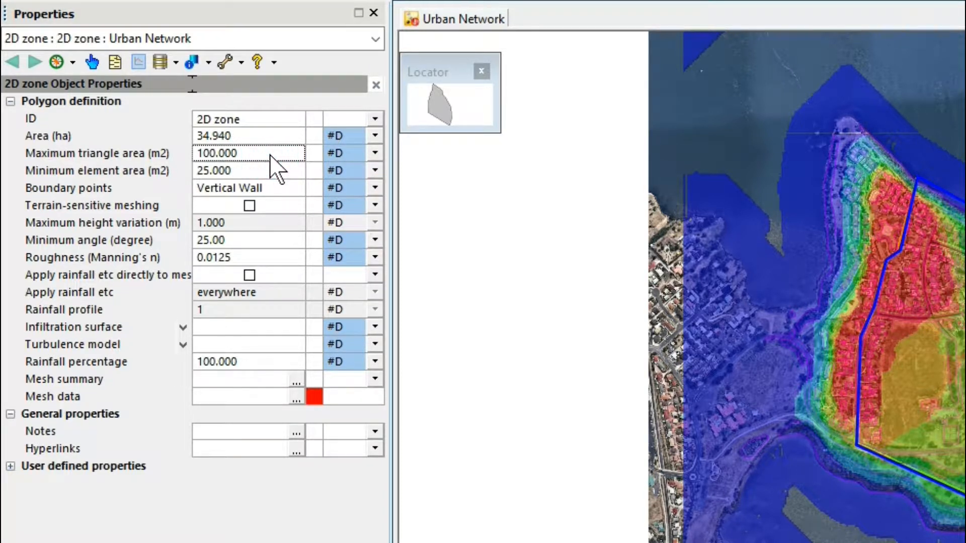
# Set maximum triangle area 20, minimum element area 2, boundary points Normal condition.
pyautogui.write('20')
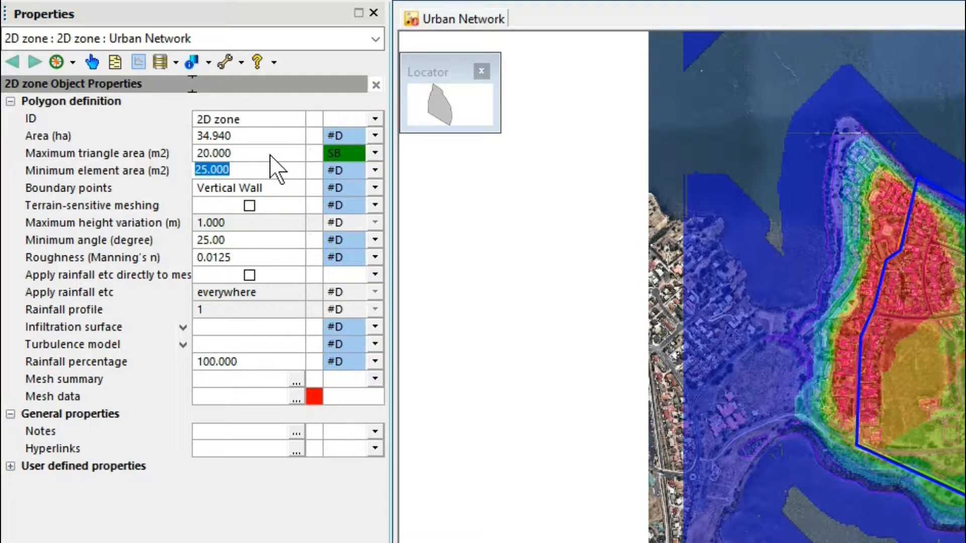
pyautogui.write('2')
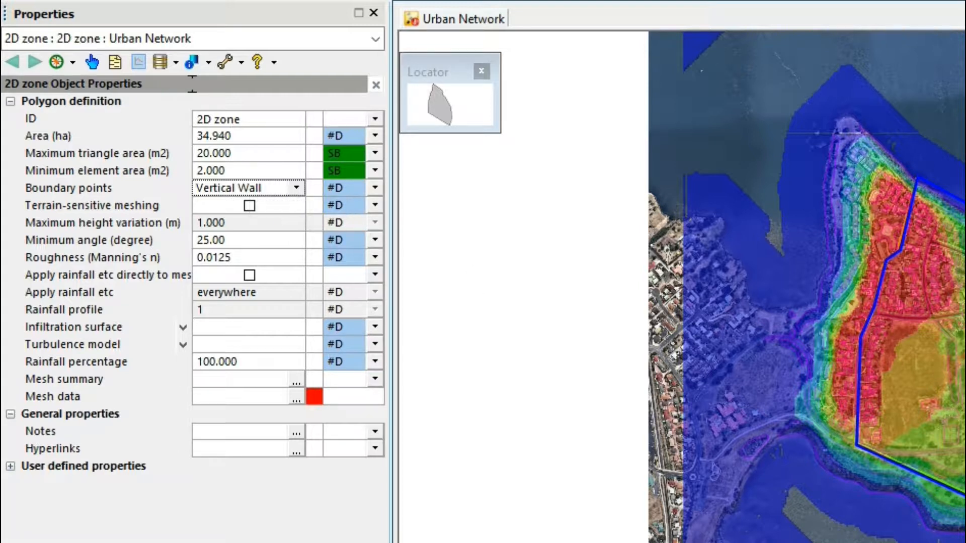
pyautogui.moveTo(924, 429)
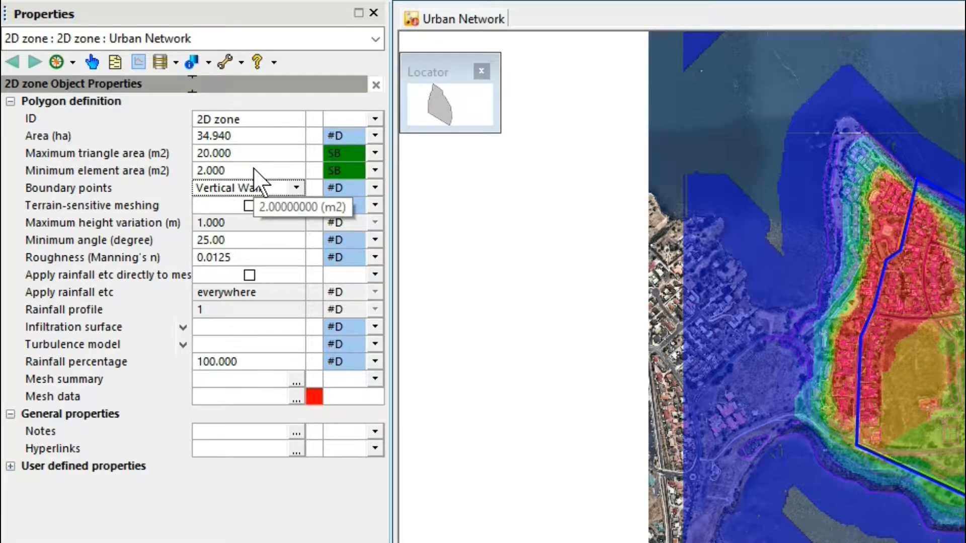
pyautogui.moveTo(245, 197)
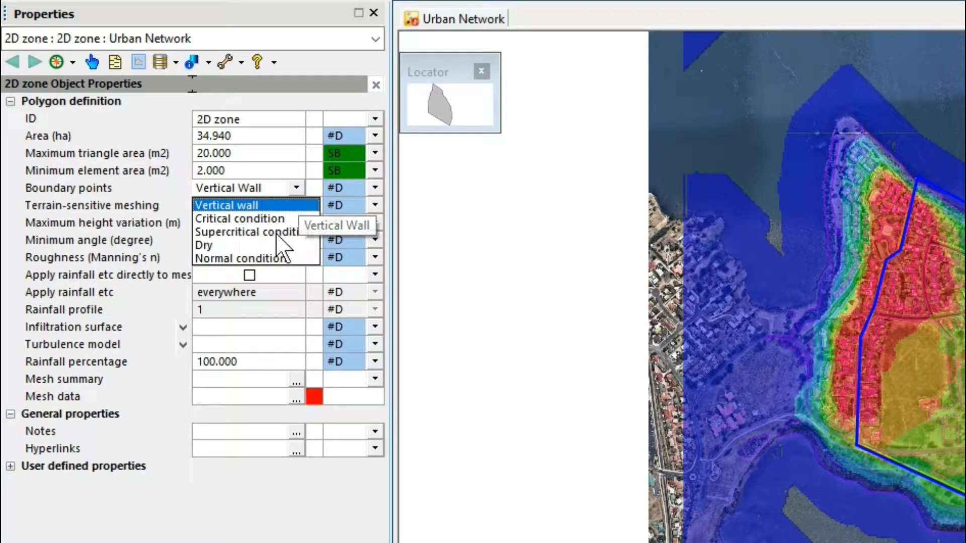
pyautogui.click(245, 258)
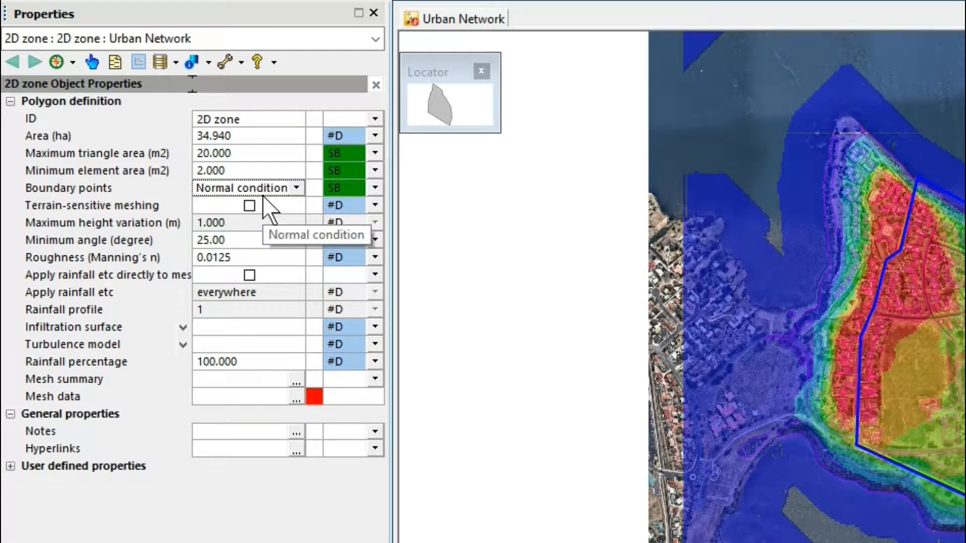
pyautogui.moveTo(881, 397)
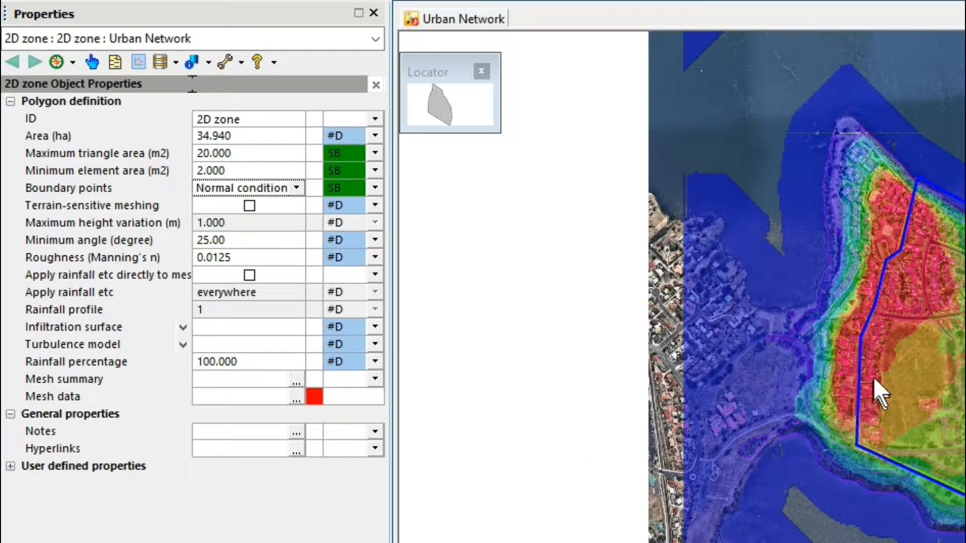
pyautogui.moveTo(865, 362)
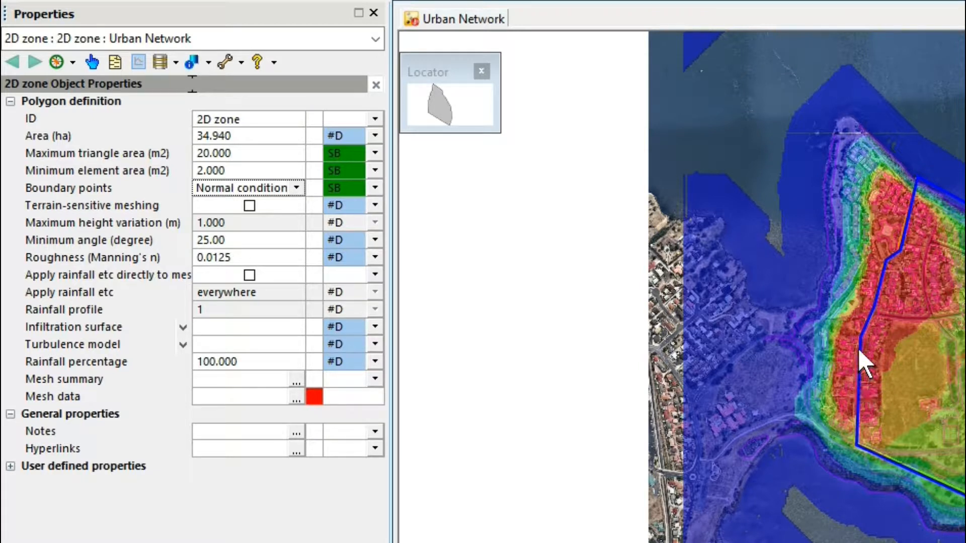
pyautogui.moveTo(825, 410)
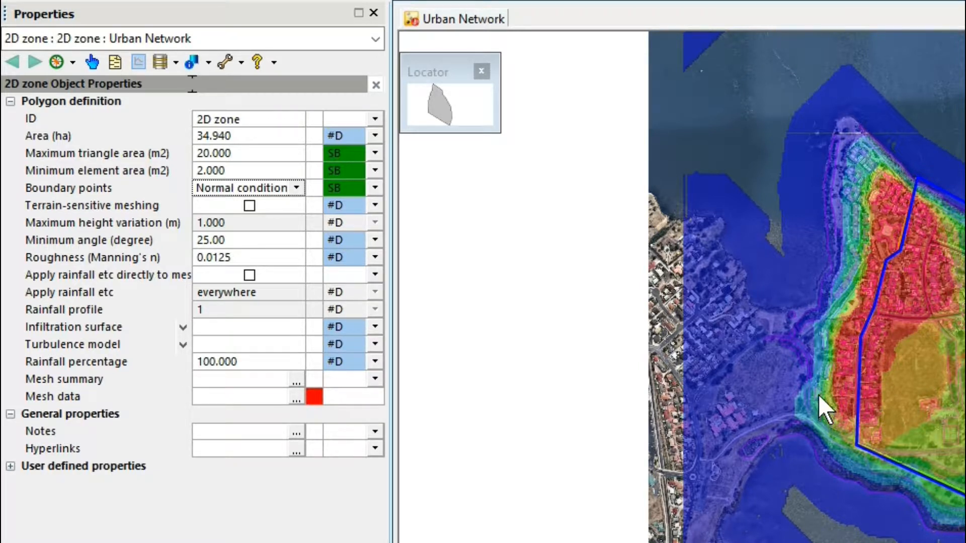
pyautogui.moveTo(280, 228)
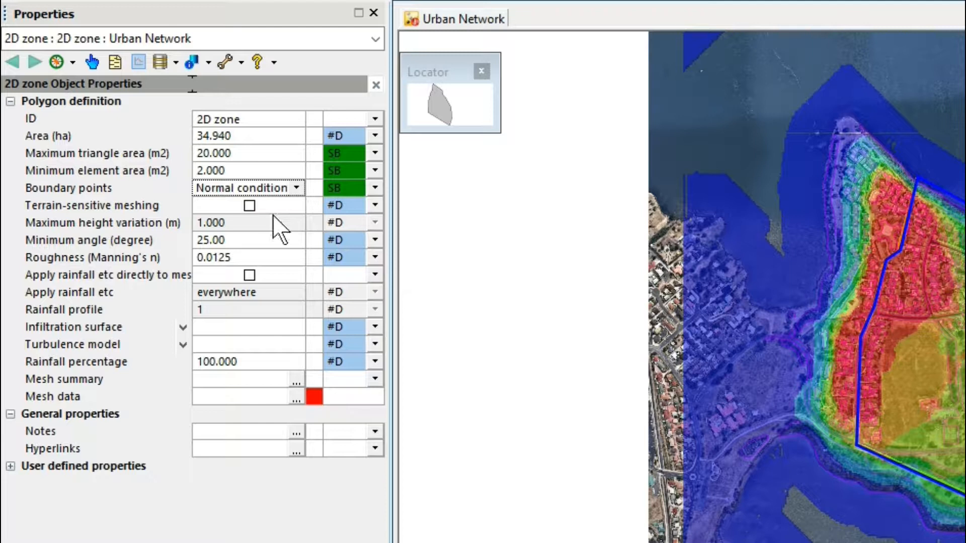
# Enable terrain-sensitive meshing, roughness 0.035, and rainfall applied to mesh everywhere.
pyautogui.click(249, 206)
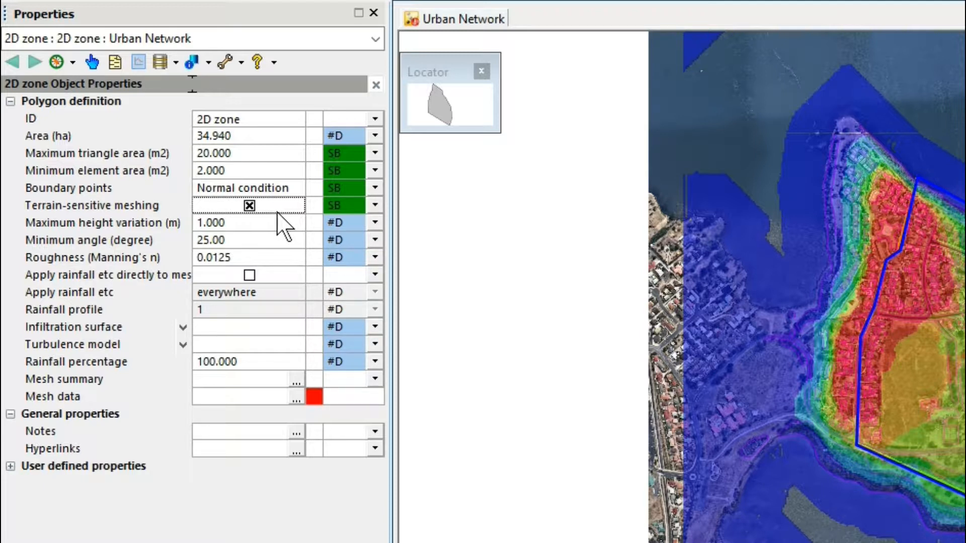
pyautogui.moveTo(271, 231)
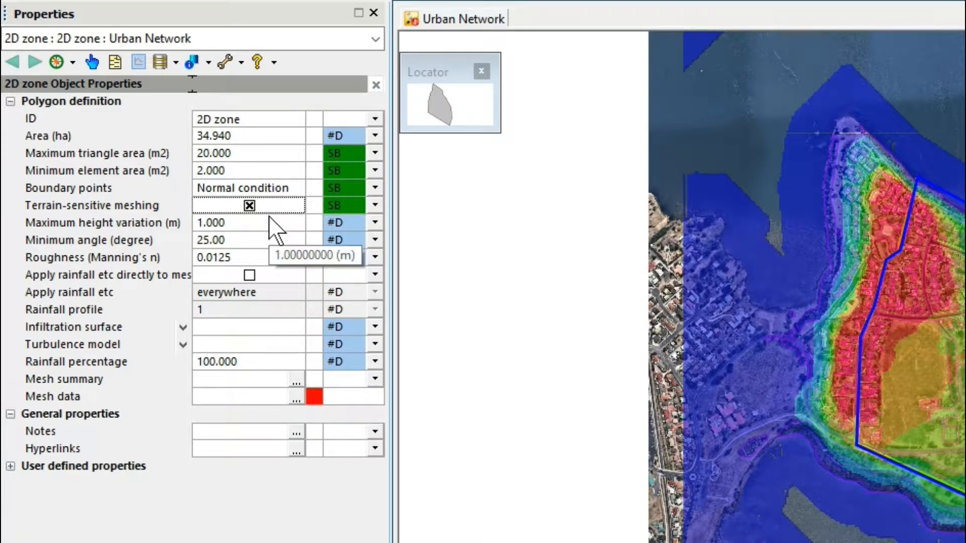
pyautogui.moveTo(274, 250)
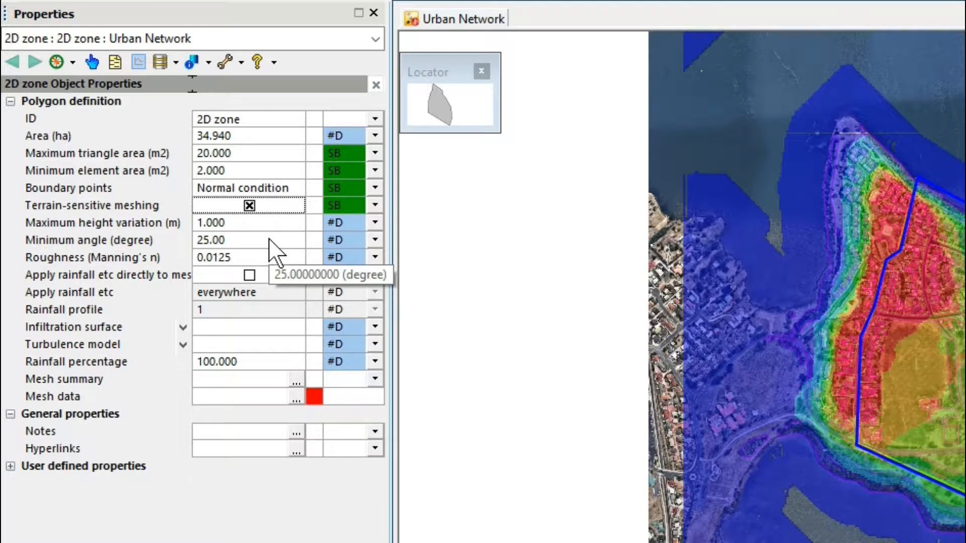
pyautogui.moveTo(277, 268)
pyautogui.write('0.035')
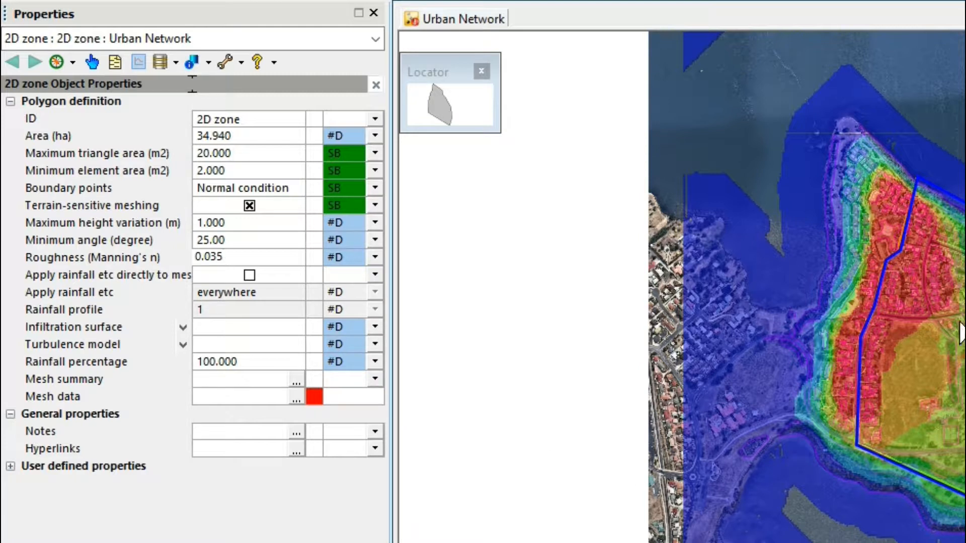
pyautogui.click(221, 257)
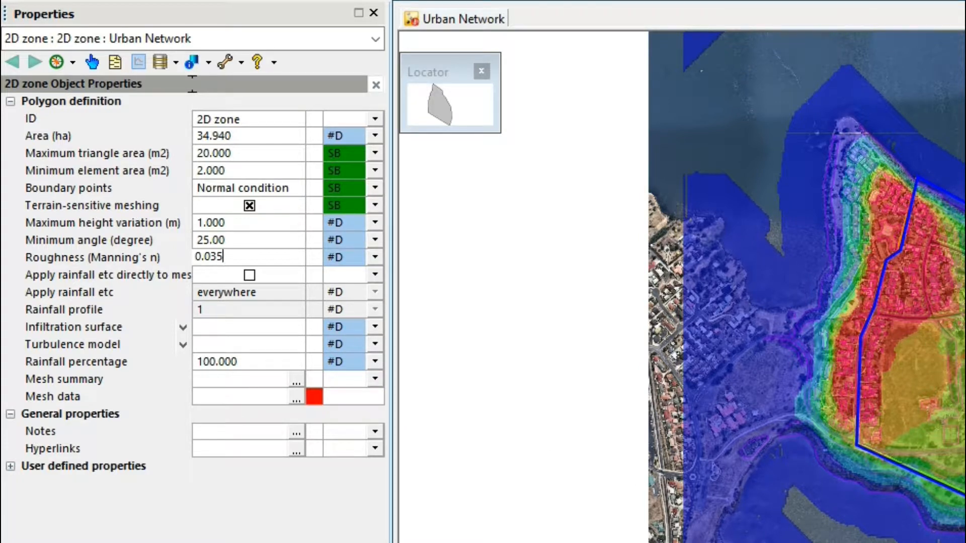
pyautogui.moveTo(313, 346)
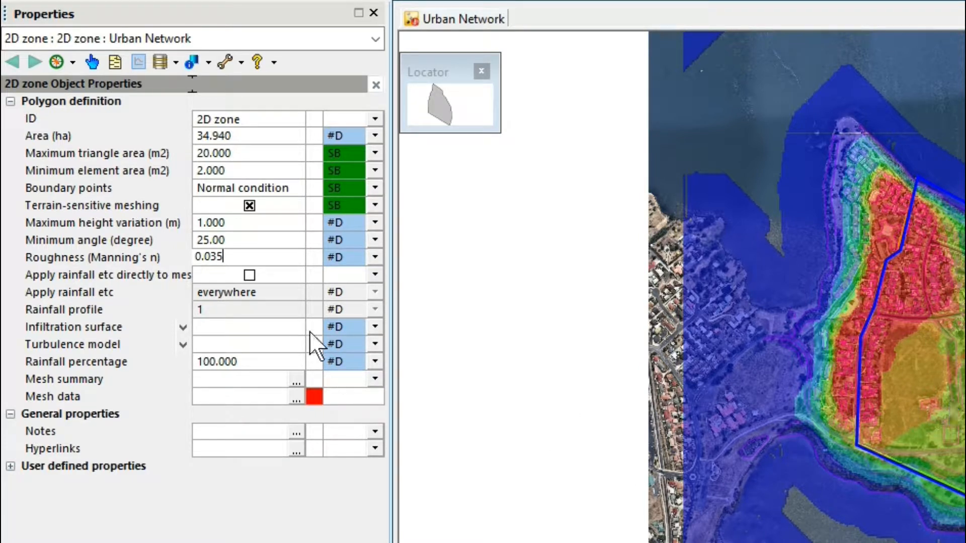
pyautogui.click(249, 275)
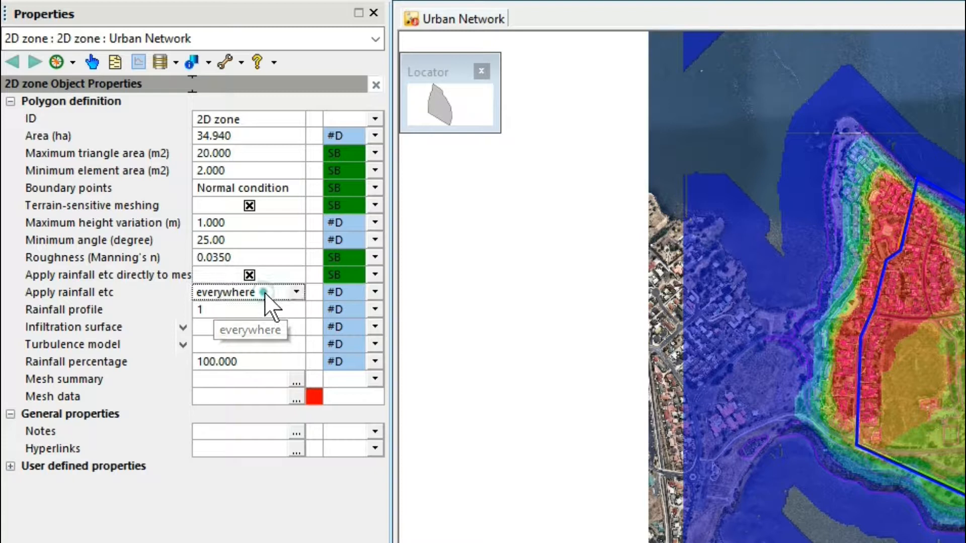
pyautogui.click(296, 291)
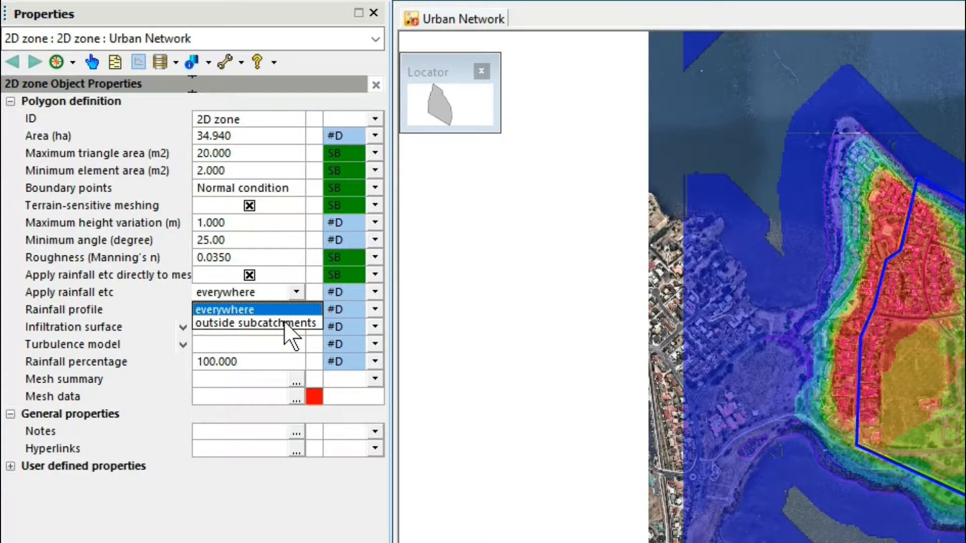
pyautogui.click(225, 308)
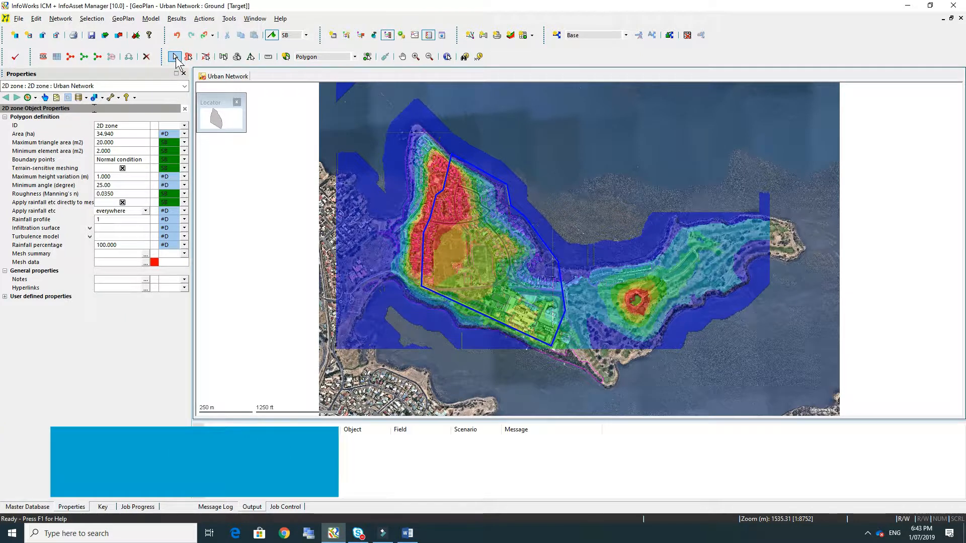
# Select the 2D zone polygon on the GeoPlan.
pyautogui.click(474, 265)
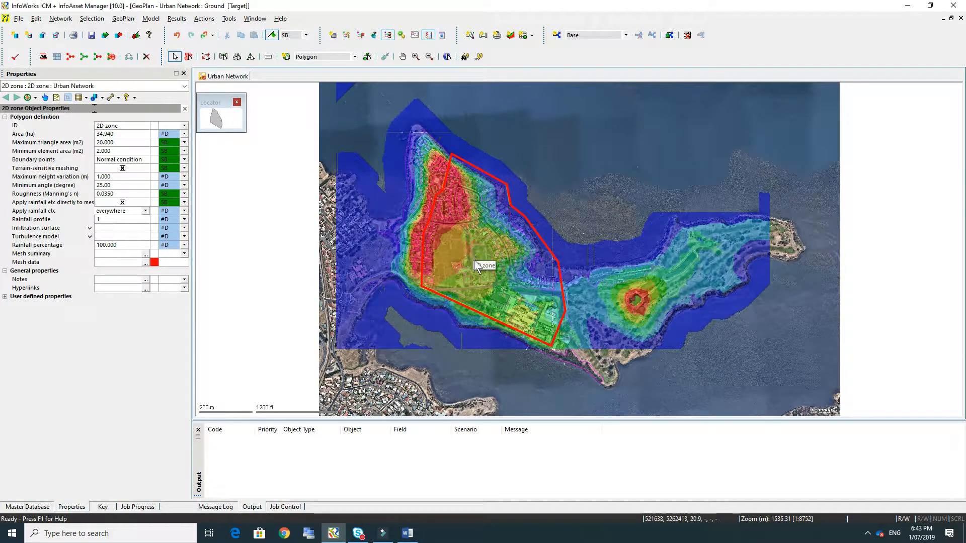
pyautogui.click(150, 18)
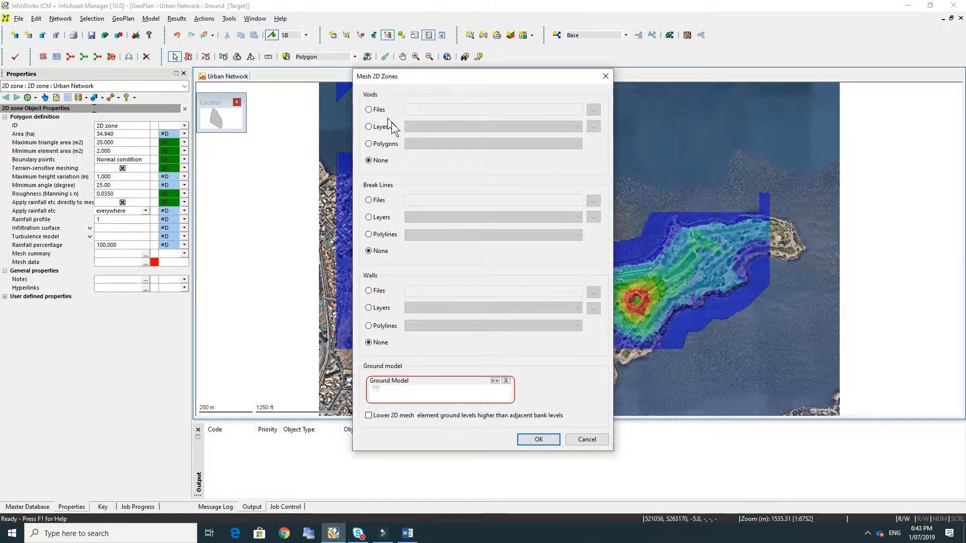
pyautogui.moveTo(401, 401)
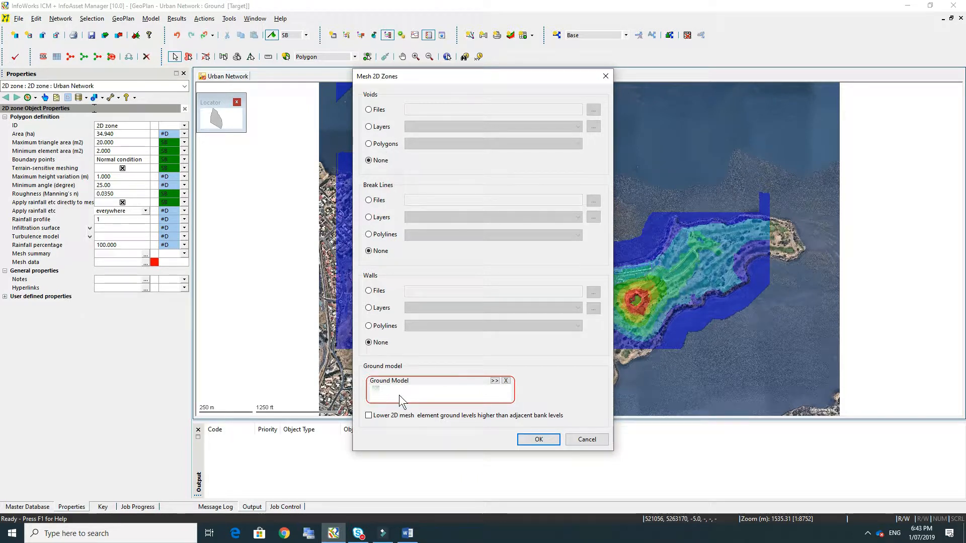
pyautogui.moveTo(422, 126)
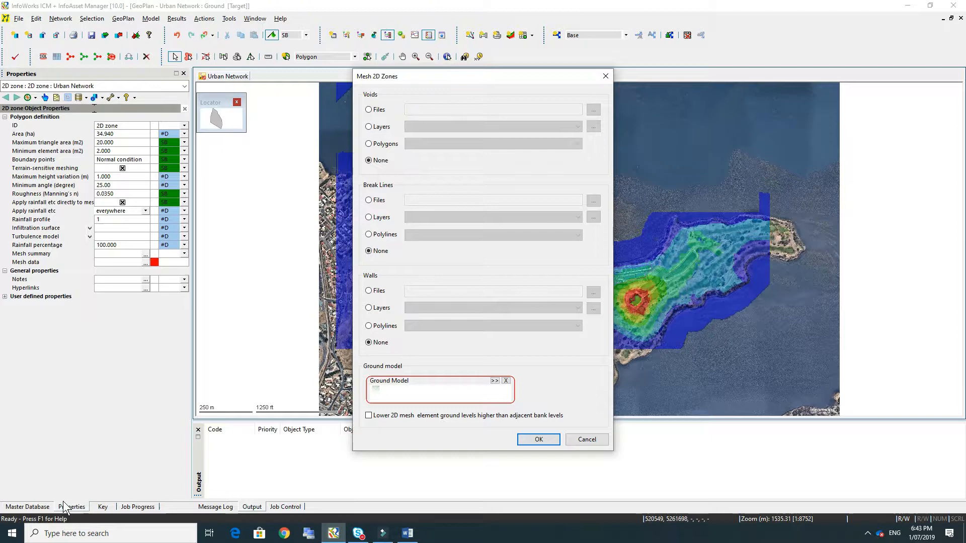
# Assign the Ground model and submit meshing to run now on this computer.
pyautogui.click(26, 507)
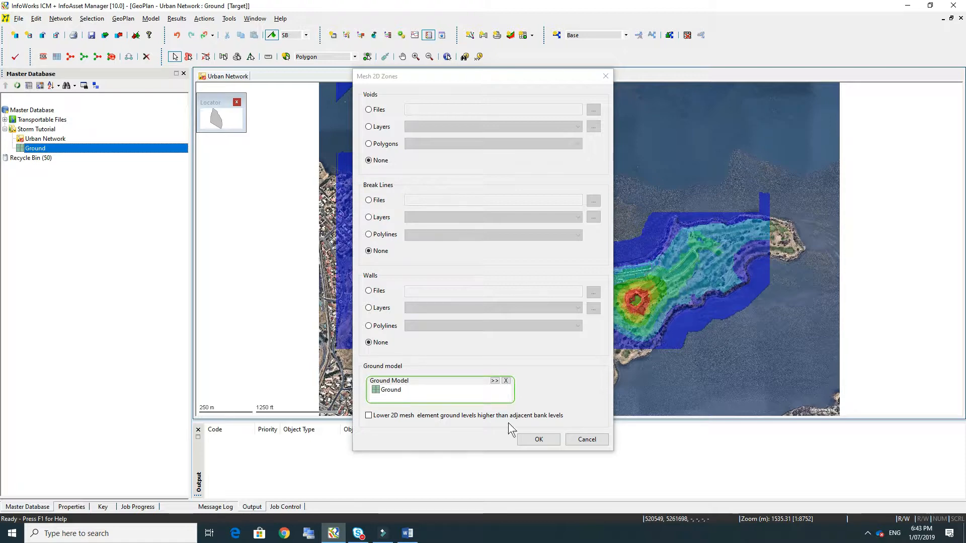
pyautogui.click(537, 439)
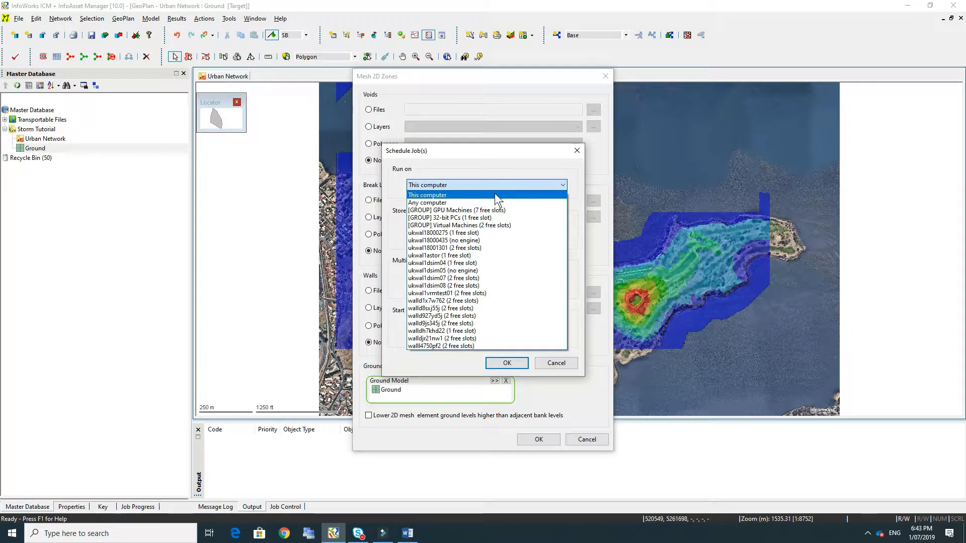
pyautogui.click(426, 195)
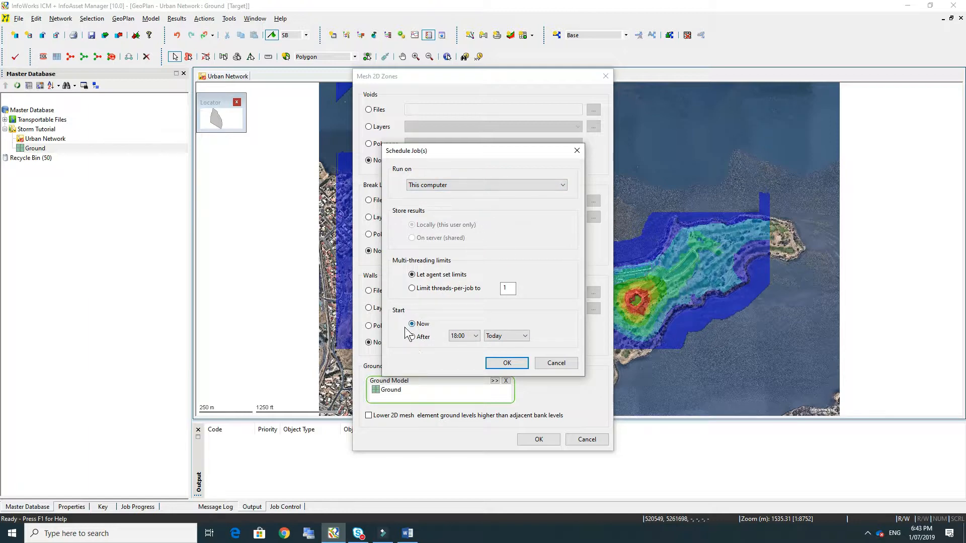
pyautogui.click(506, 362)
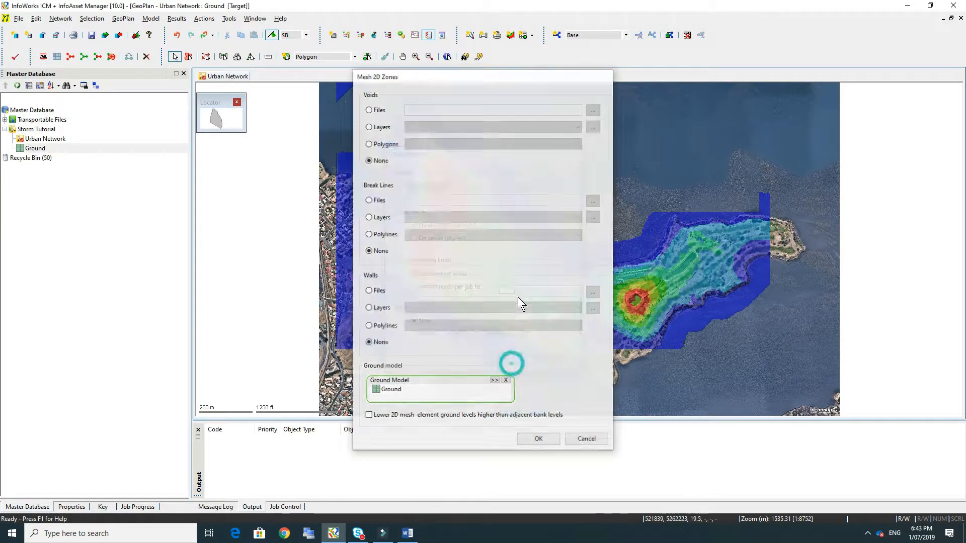
pyautogui.click(537, 439)
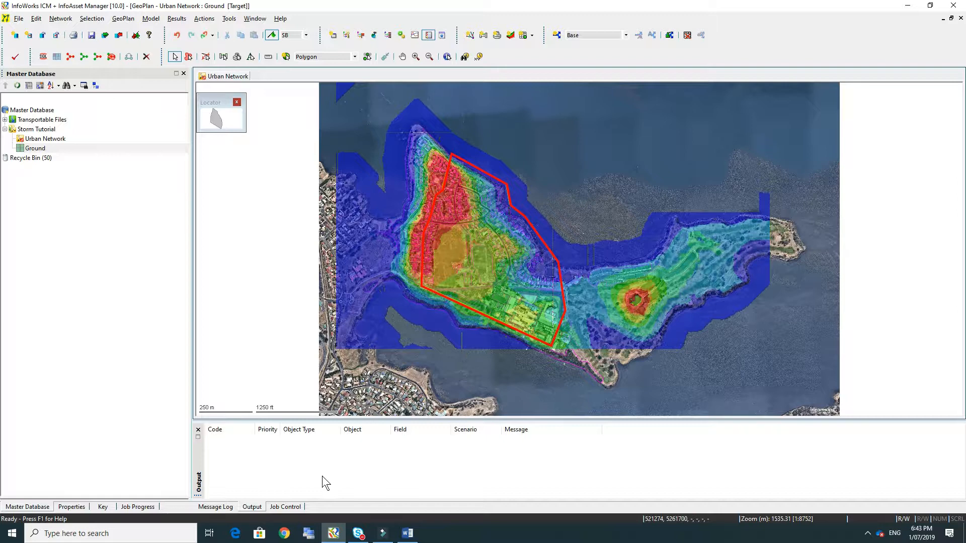
# Check Job Control shows the 2D zone meshing job as Mesh ready.
pyautogui.click(284, 506)
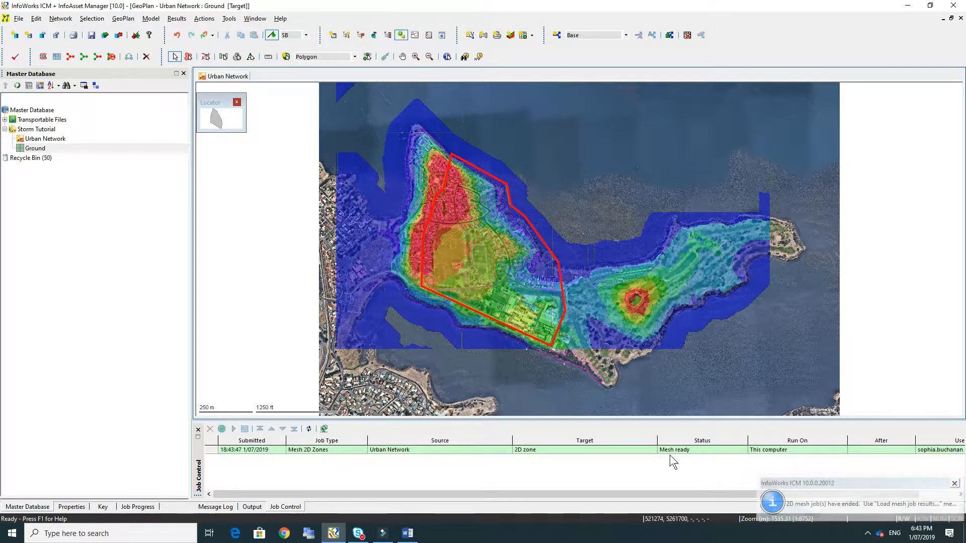
pyautogui.moveTo(680, 455)
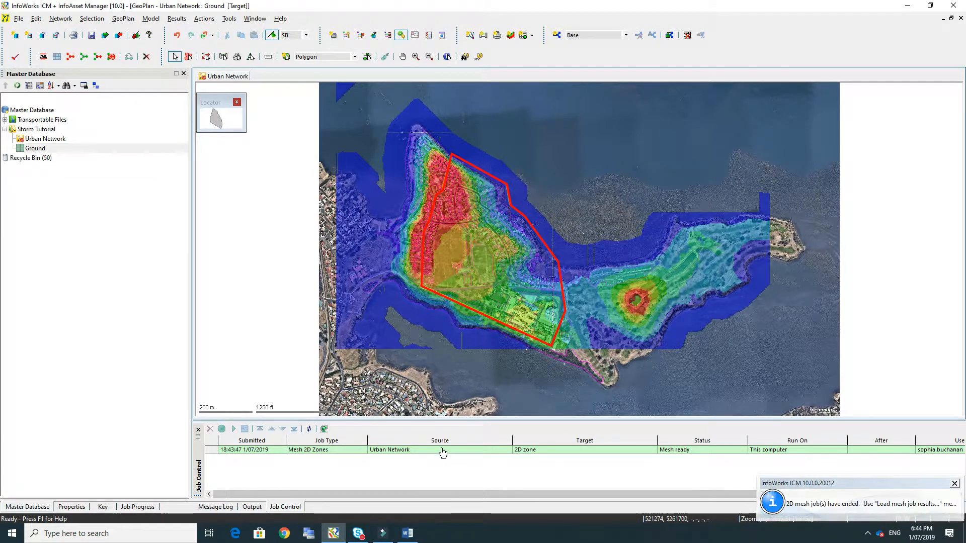
pyautogui.moveTo(615, 455)
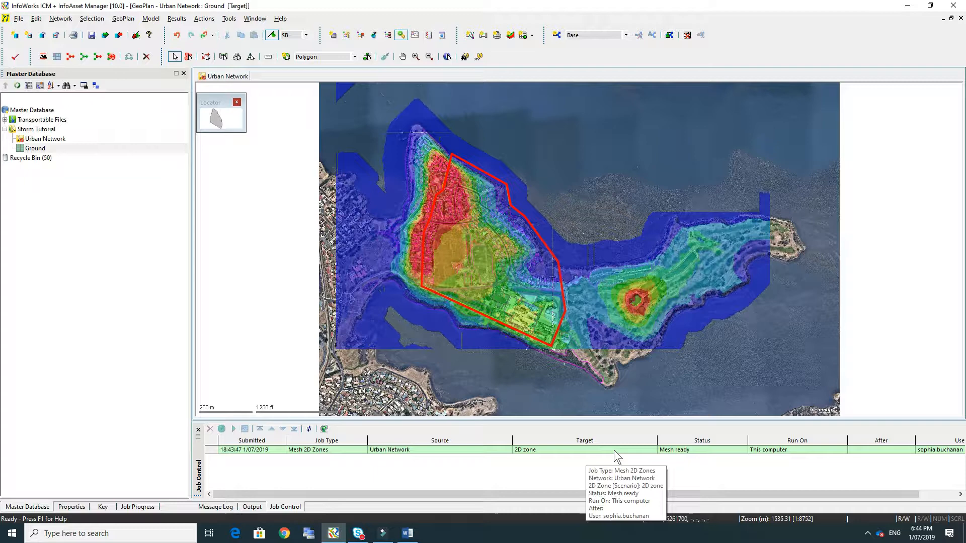
pyautogui.moveTo(677, 462)
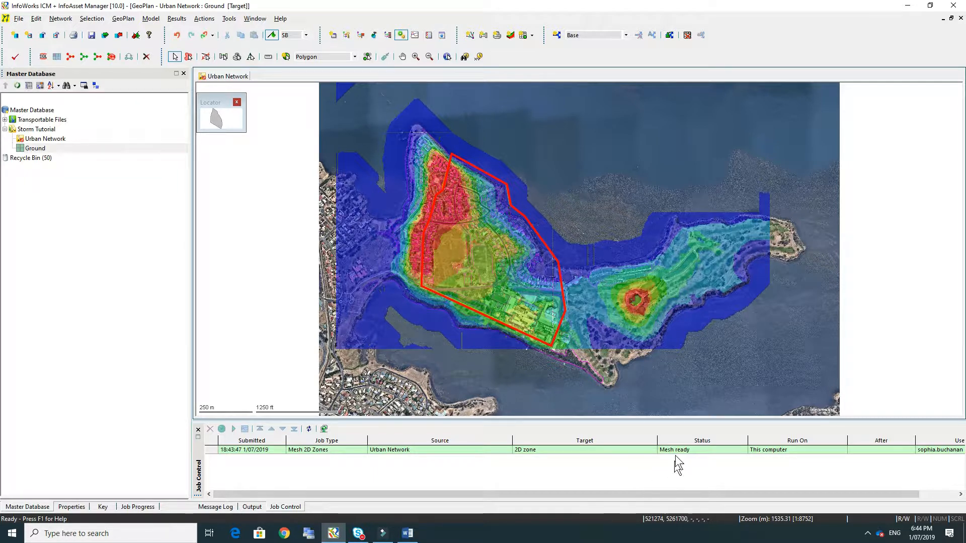
pyautogui.moveTo(680, 459)
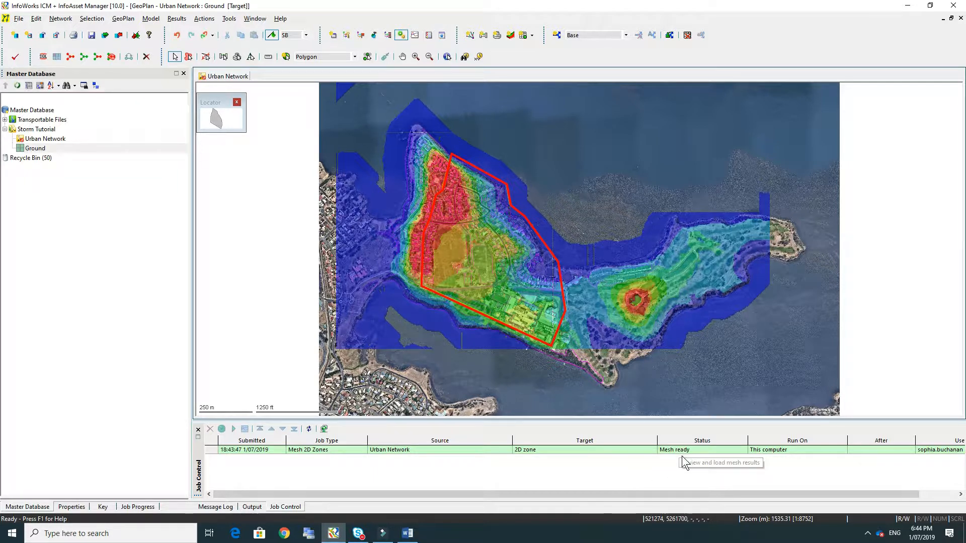
pyautogui.click(151, 18)
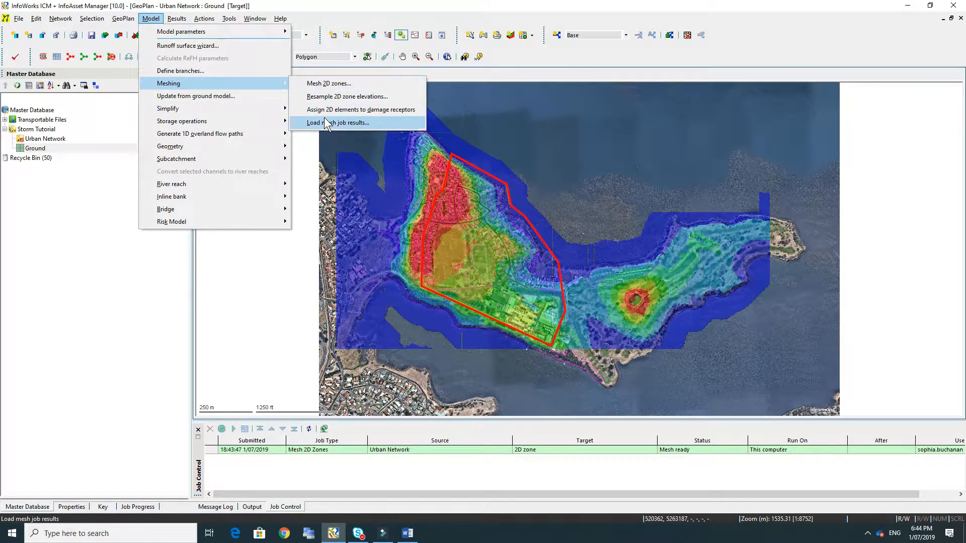
# Load the 2D zone mesh job results into the network and close the window.
pyautogui.click(340, 123)
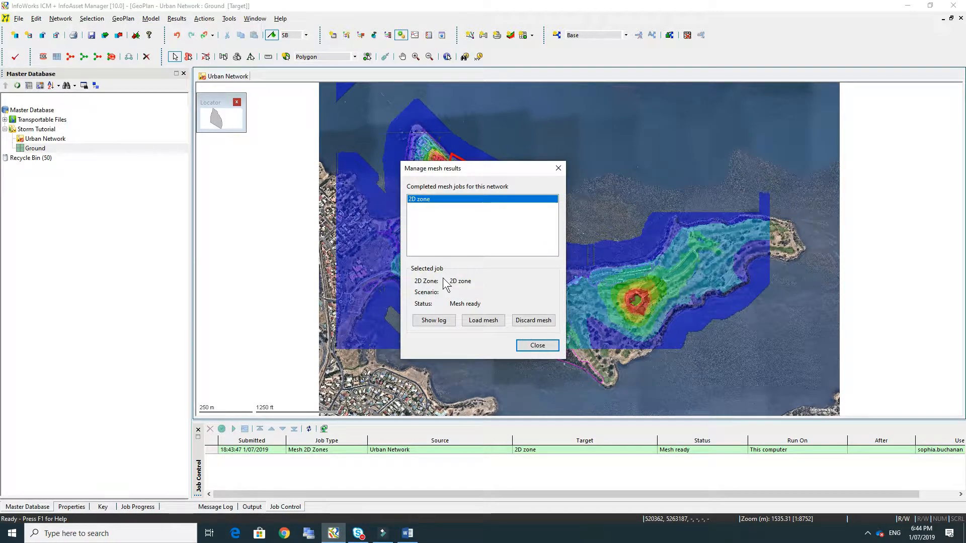
pyautogui.click(532, 319)
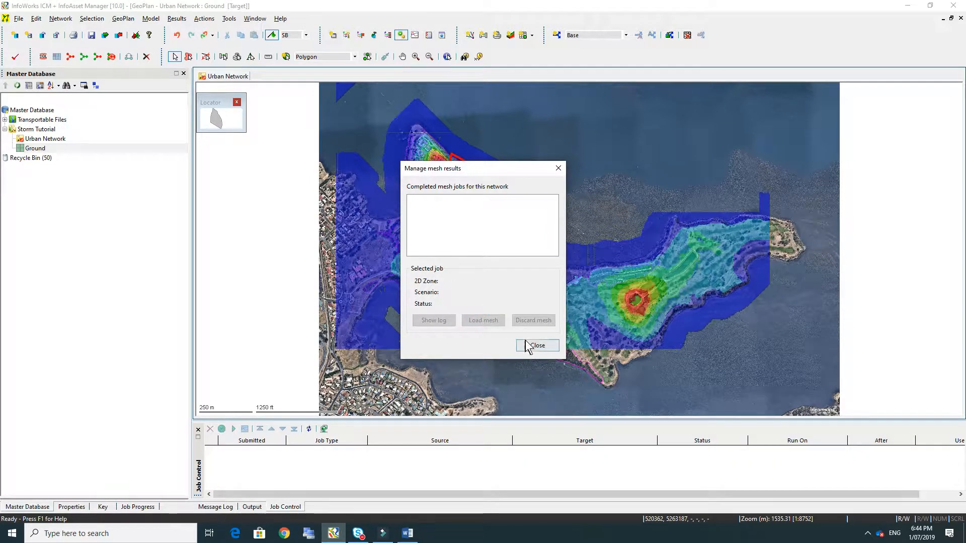
pyautogui.click(536, 346)
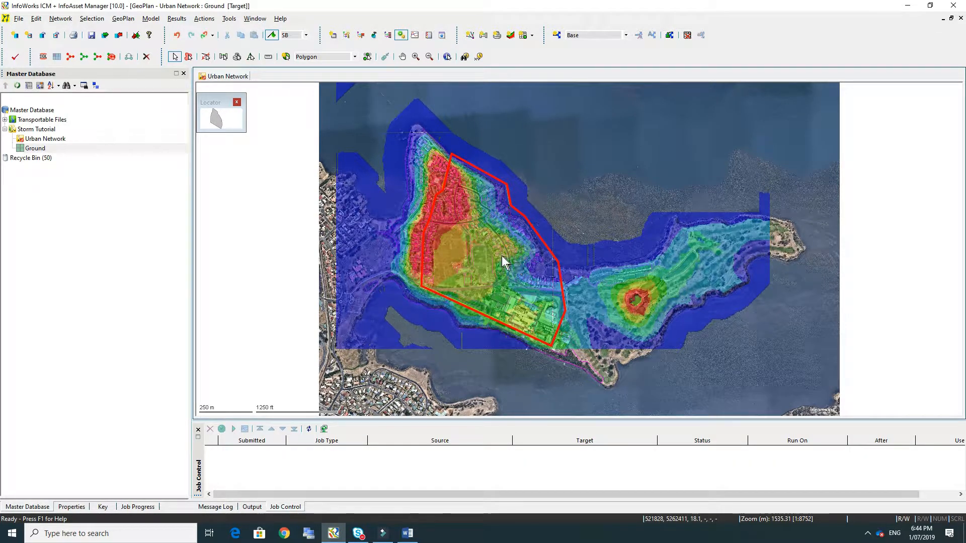
pyautogui.click(414, 57)
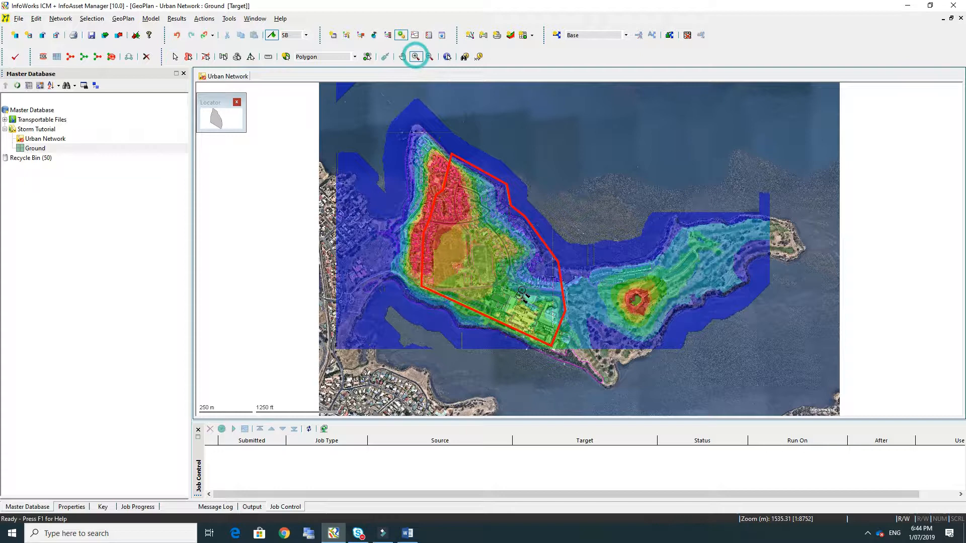
# Zoom in on part of the meshed 2D zone.
pyautogui.click(415, 56)
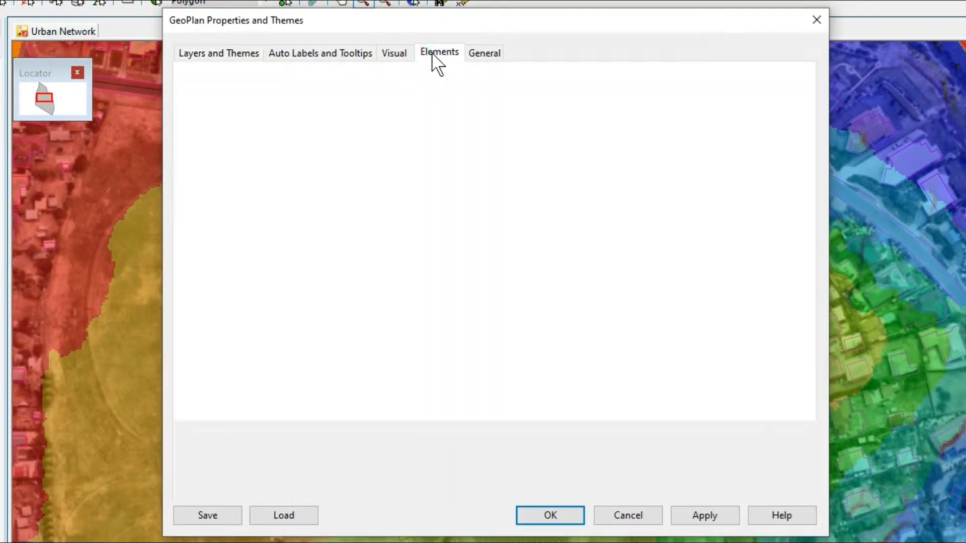
# Show 2D element edges in black at full visibility and apply.
pyautogui.click(439, 52)
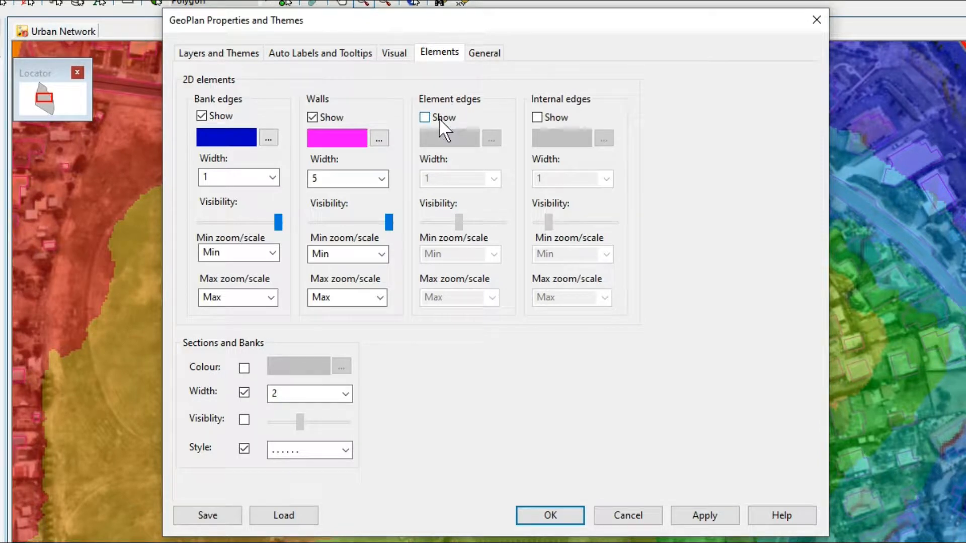
pyautogui.click(425, 117)
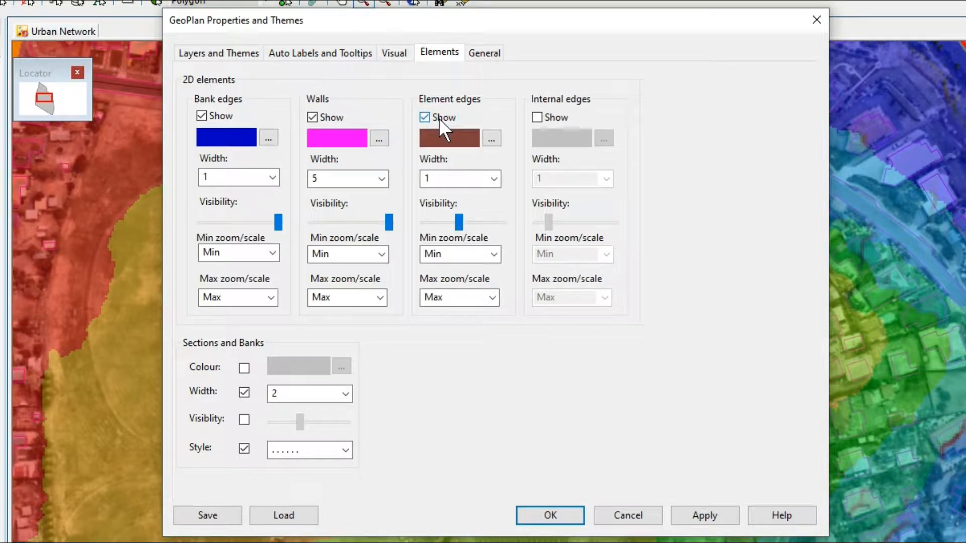
pyautogui.click(492, 138)
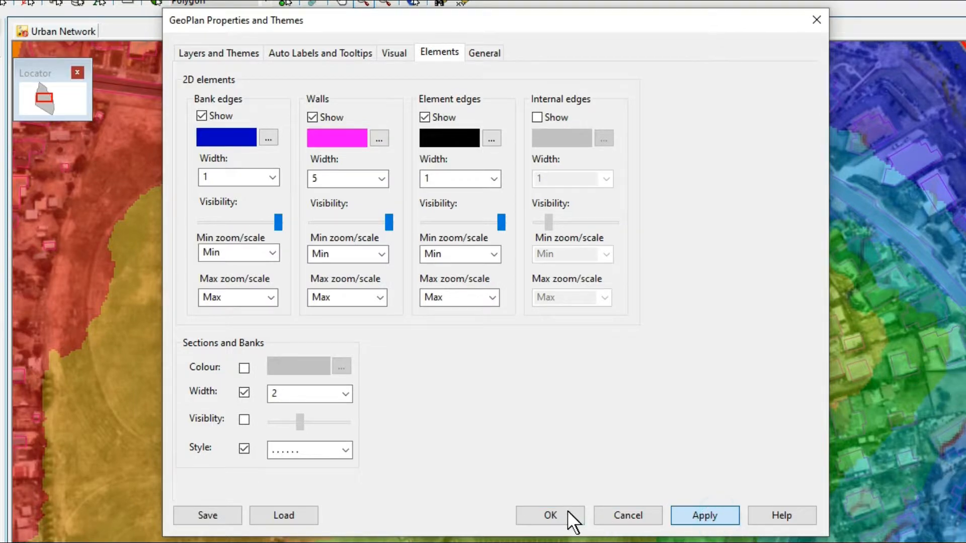
pyautogui.click(549, 516)
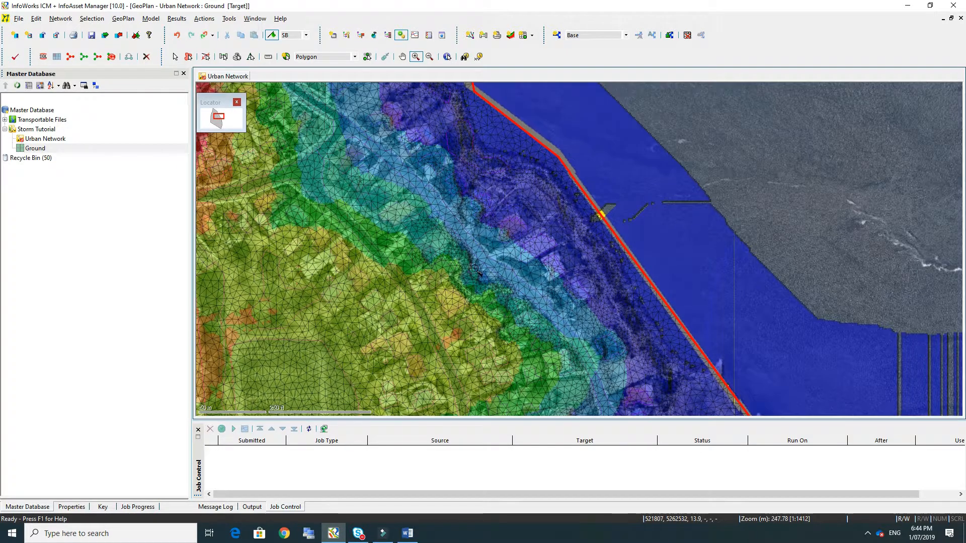
pyautogui.moveTo(474, 311)
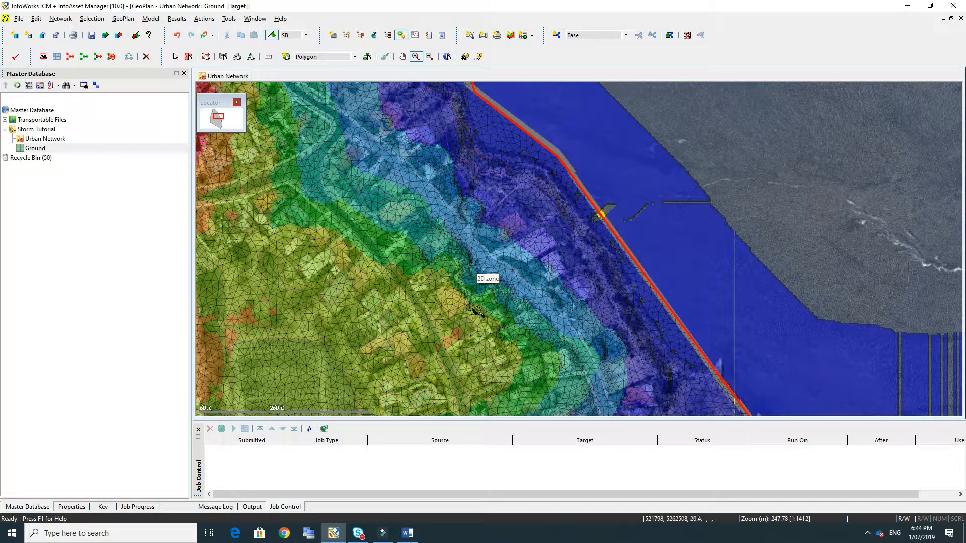
pyautogui.moveTo(437, 227)
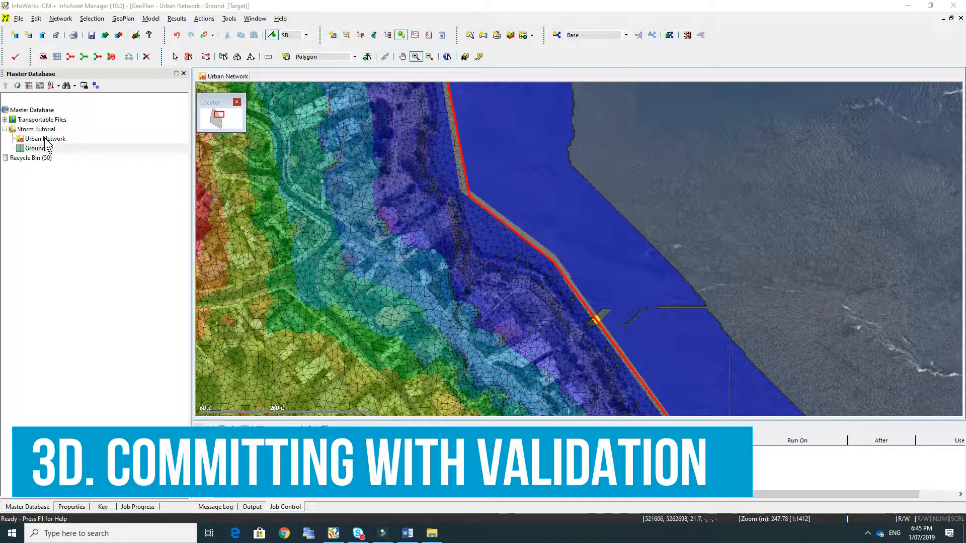
# Commit the Urban Network with comment 'Added 2D zone and loaded mesh', validating the Base scenario.
pyautogui.rightClick(44, 139)
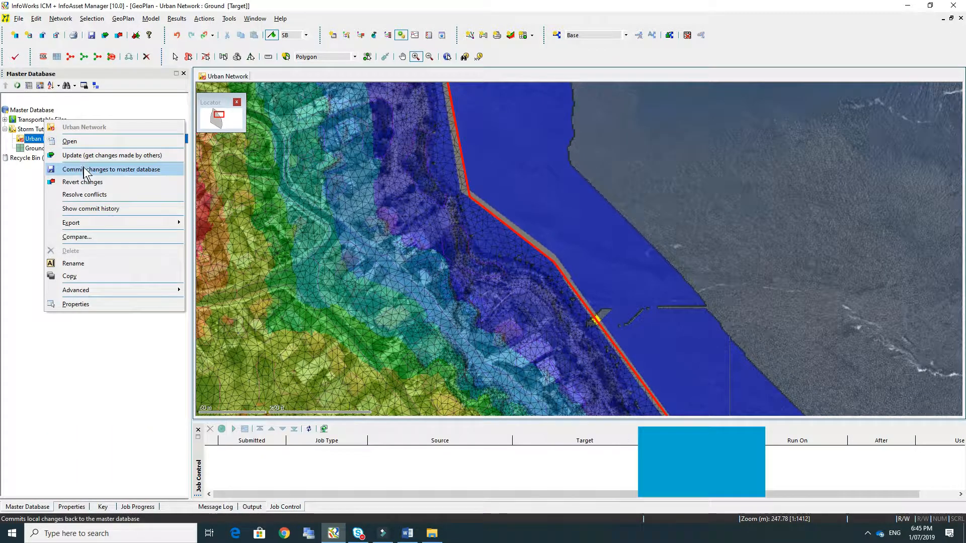
pyautogui.click(111, 170)
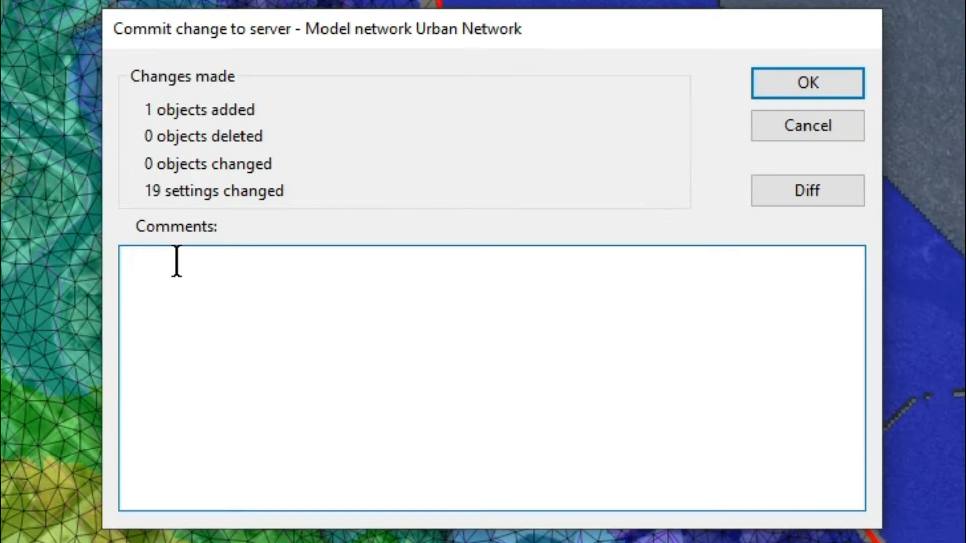
pyautogui.write('Added 2D zone and loaded mesh')
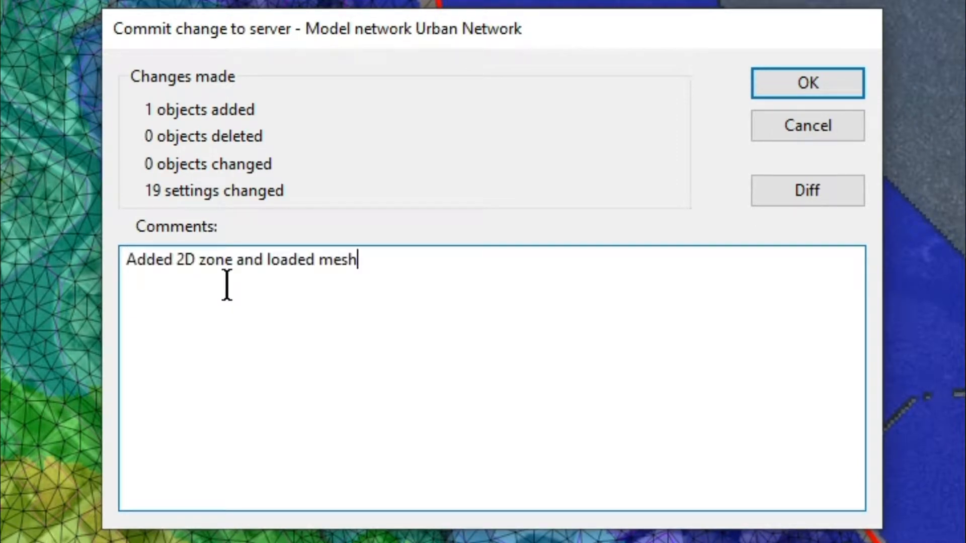
pyautogui.click(807, 83)
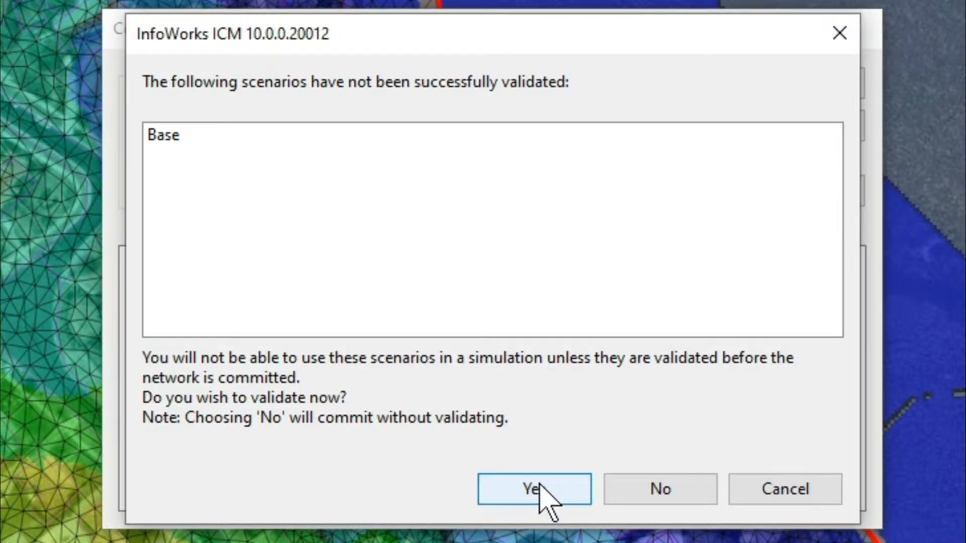
pyautogui.click(532, 489)
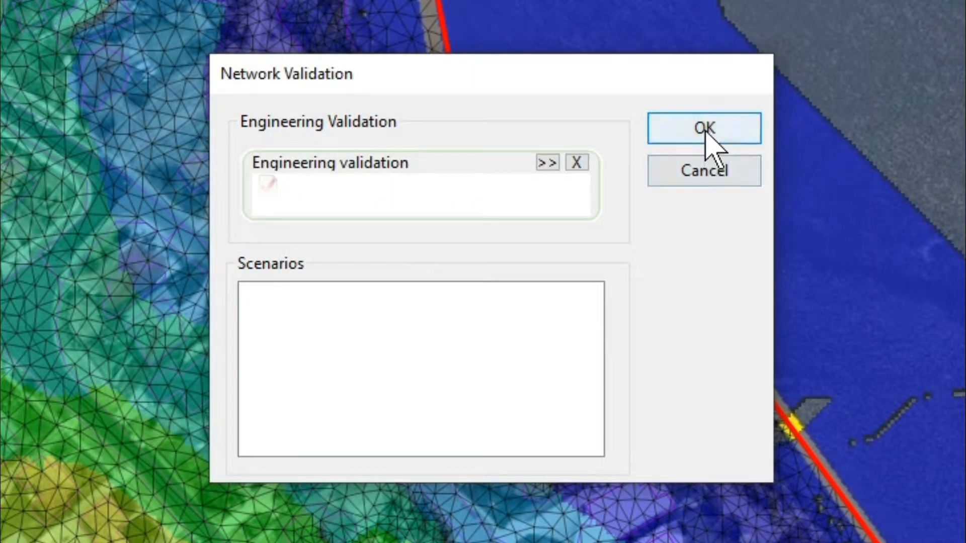
pyautogui.click(702, 127)
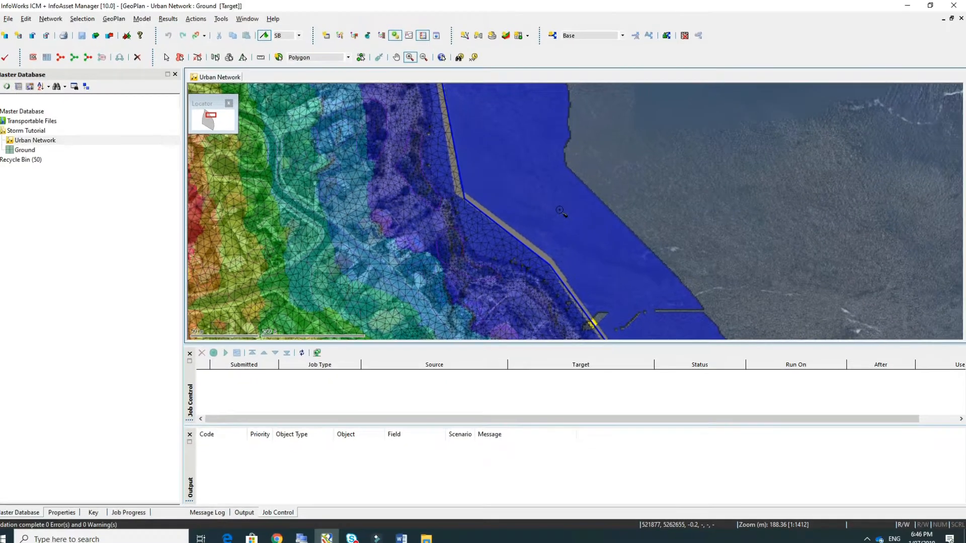